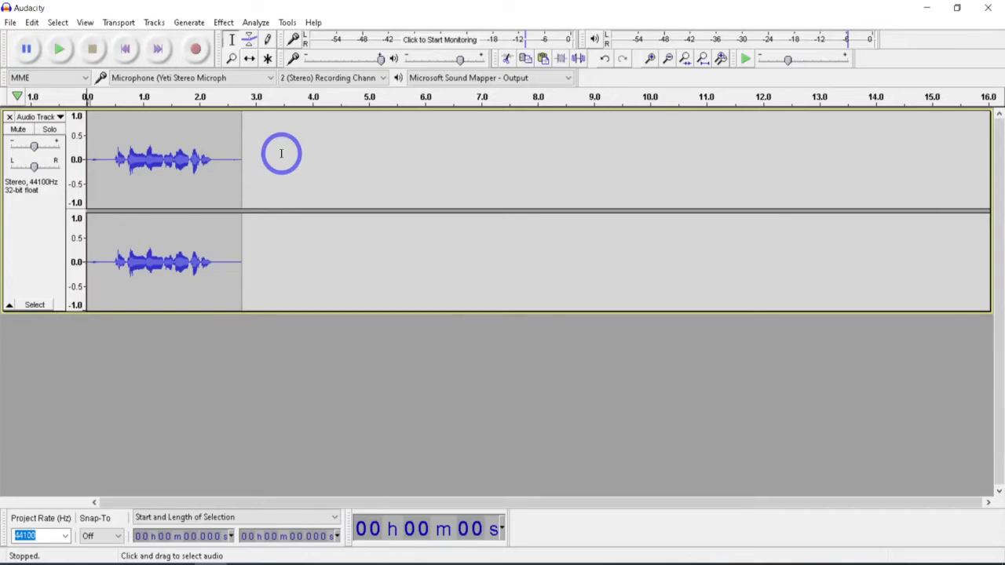
pyautogui.moveTo(210, 167)
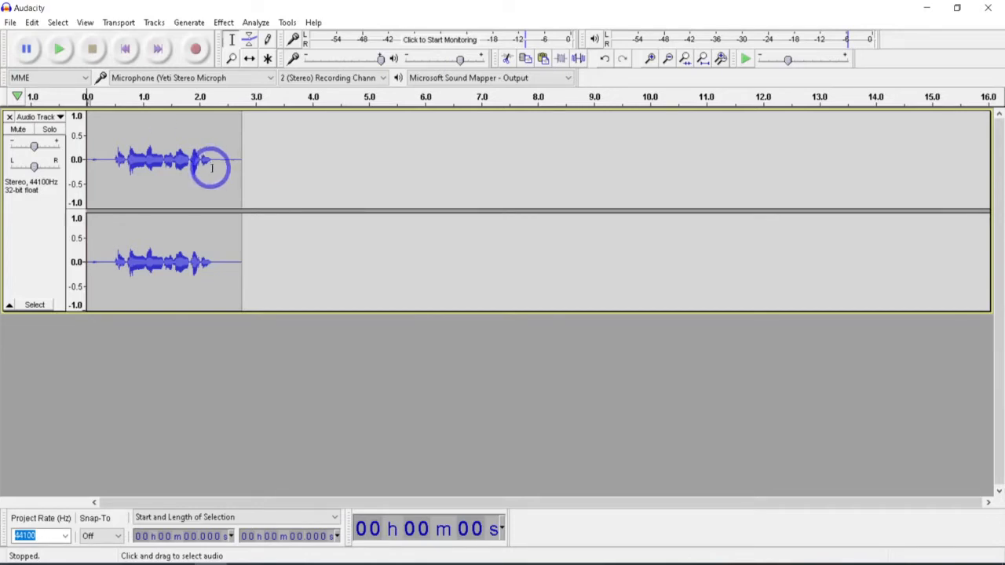
# - Show the Edit menu's list of editing commands over the stereo track
pyautogui.click(31, 22)
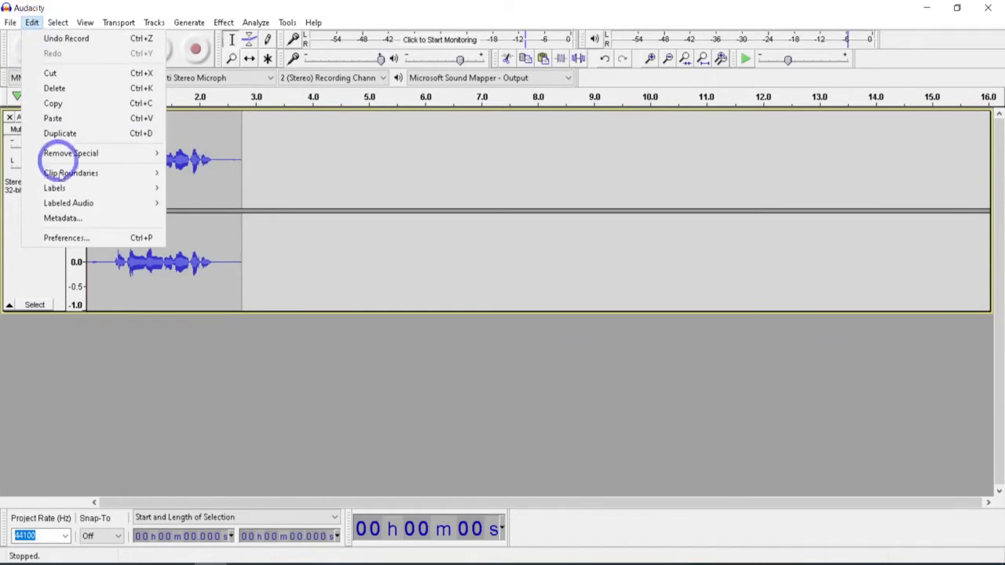
# - In Recording preferences, enable 'Play other tracks while recording (overdub)'
pyautogui.click(471, 235)
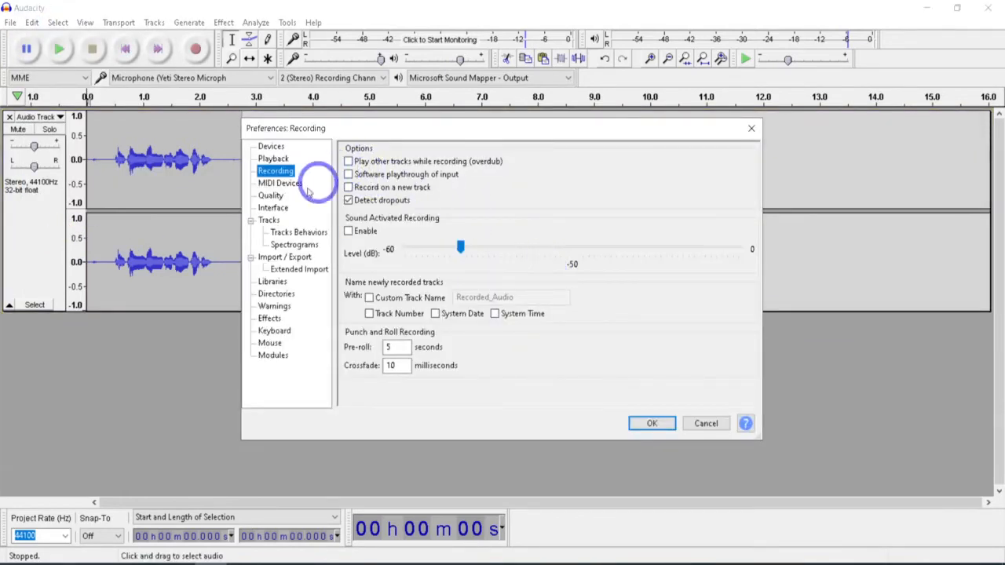
pyautogui.moveTo(431, 160)
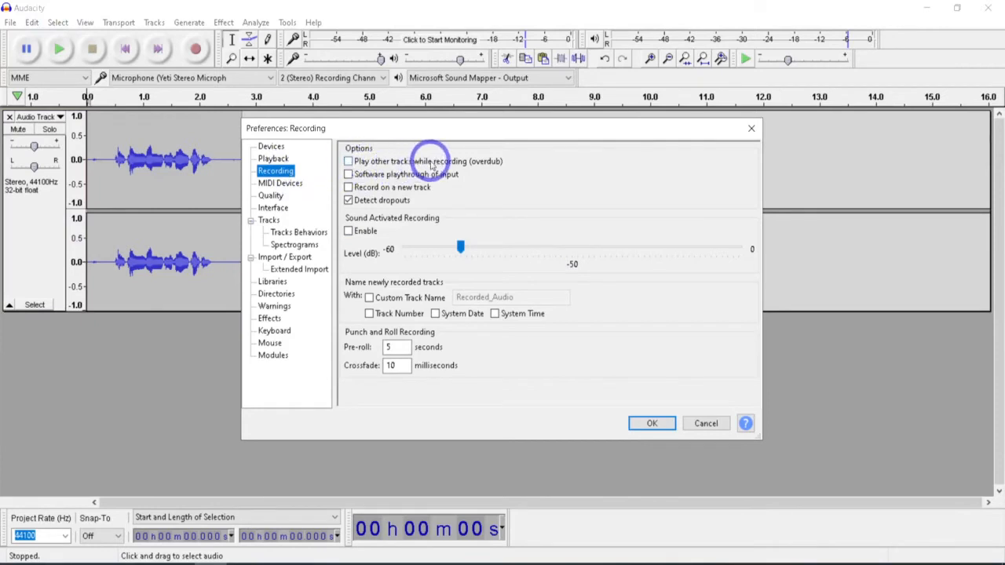
pyautogui.click(349, 160)
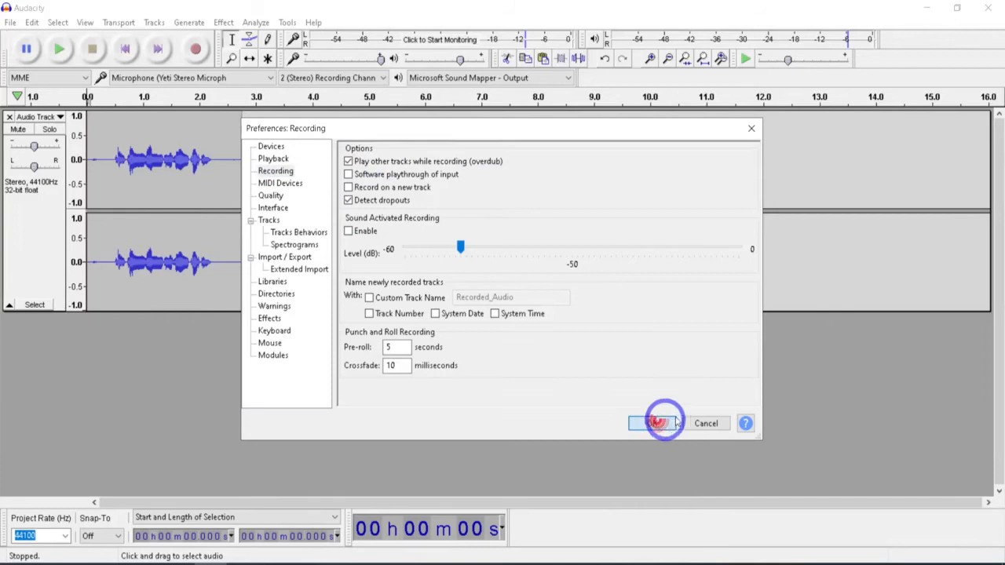
# - Confirm the preferences with OK and return to the stereo track view
pyautogui.click(657, 424)
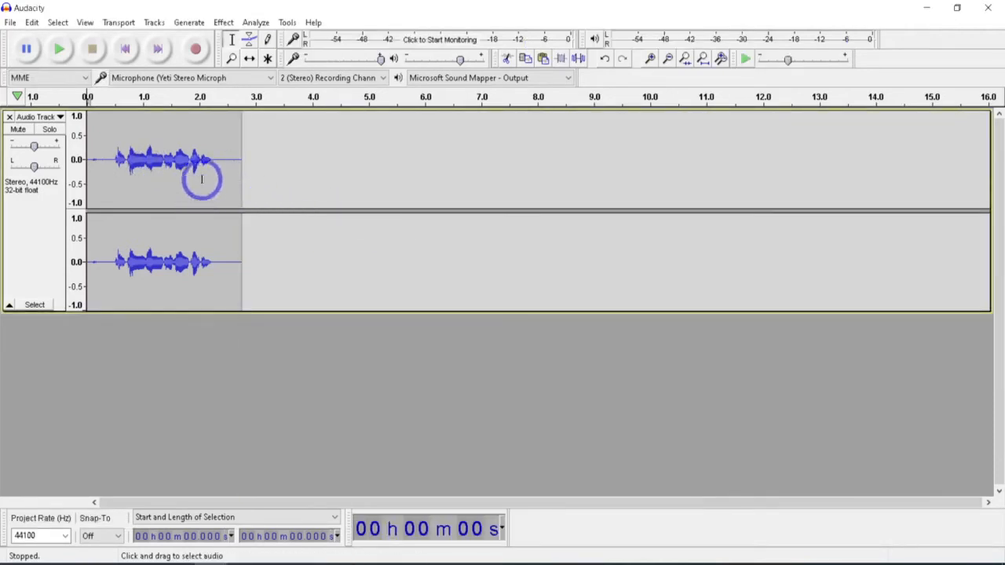
pyautogui.moveTo(176, 239)
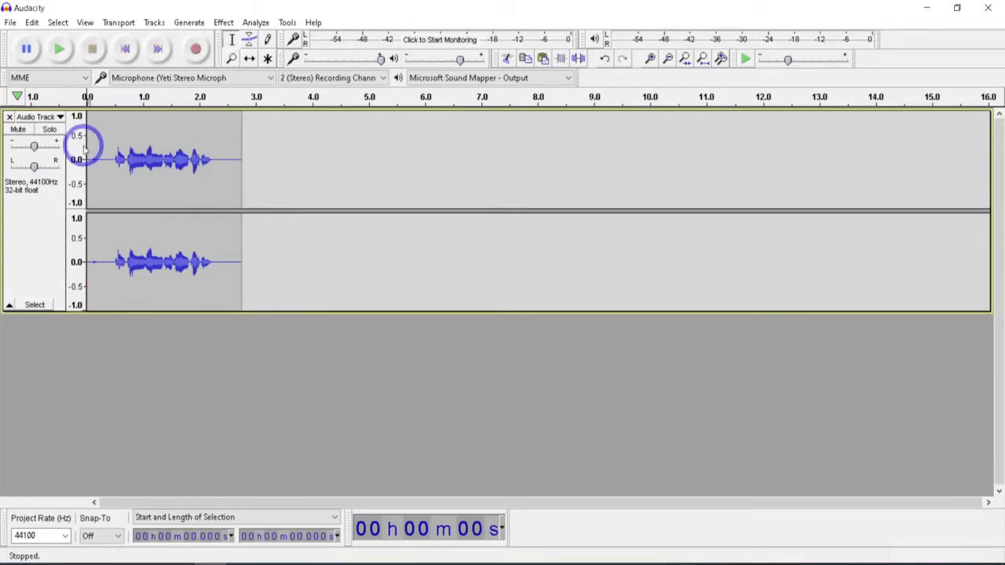
pyautogui.moveTo(537, 151)
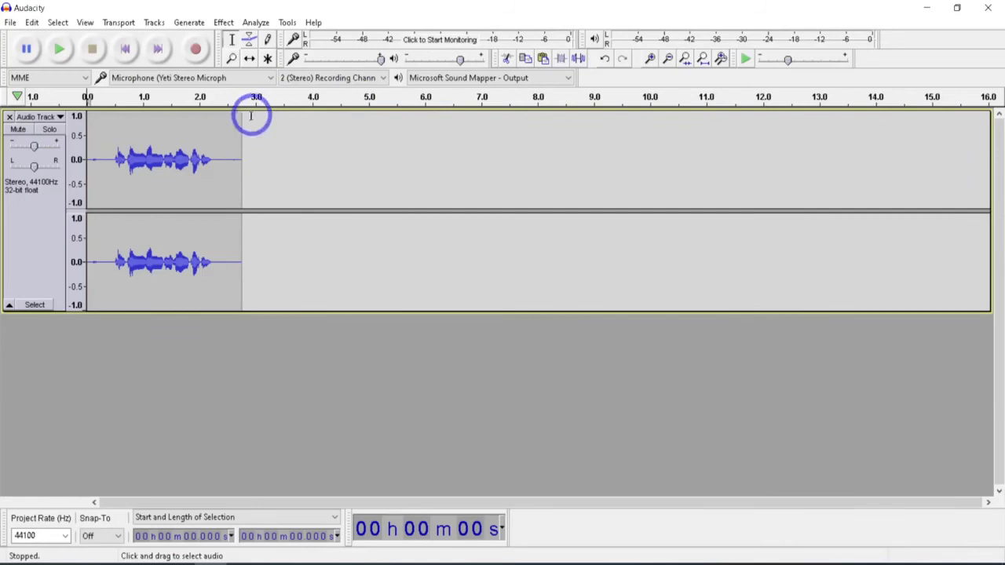
pyautogui.moveTo(293, 166)
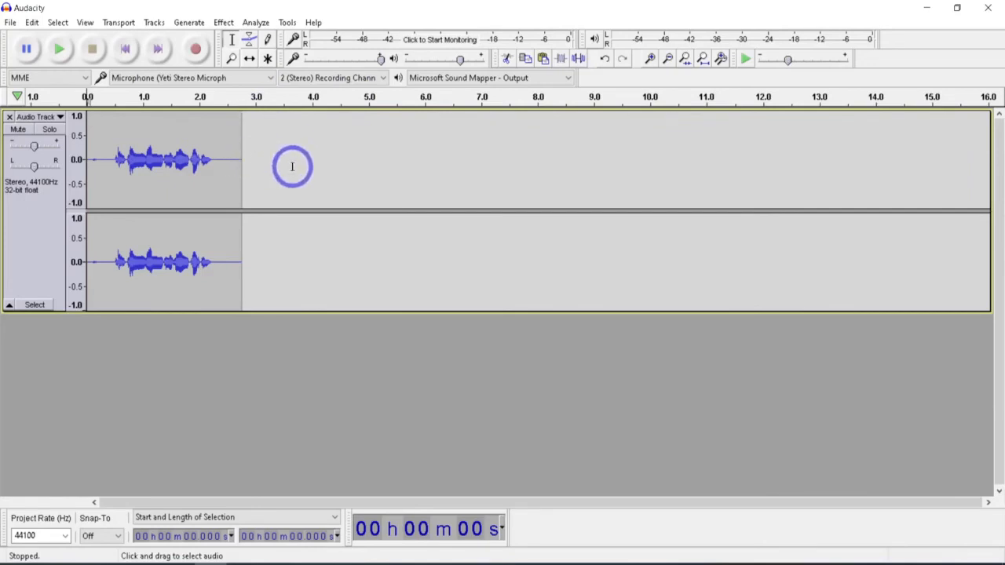
pyautogui.moveTo(726, 102)
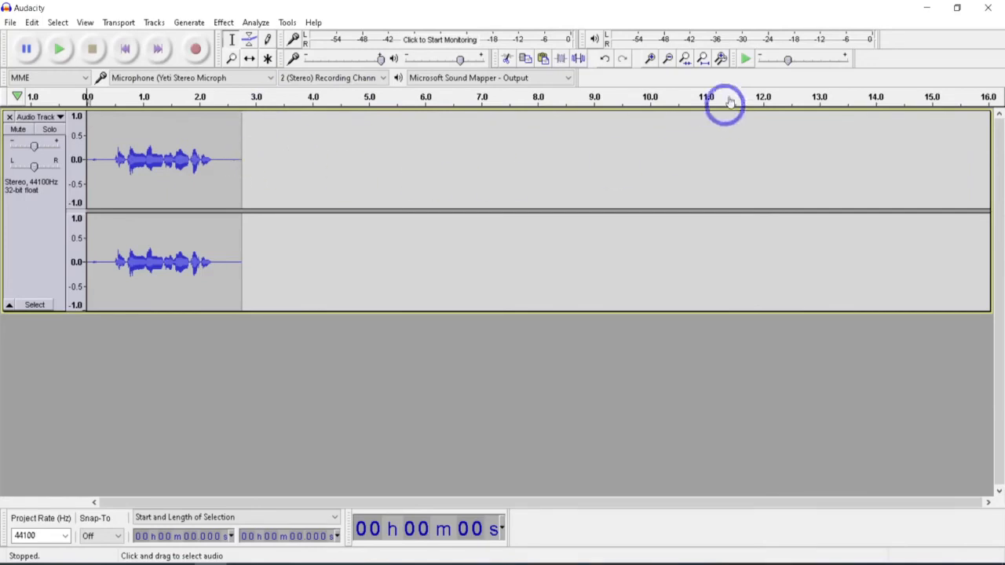
pyautogui.moveTo(688, 82)
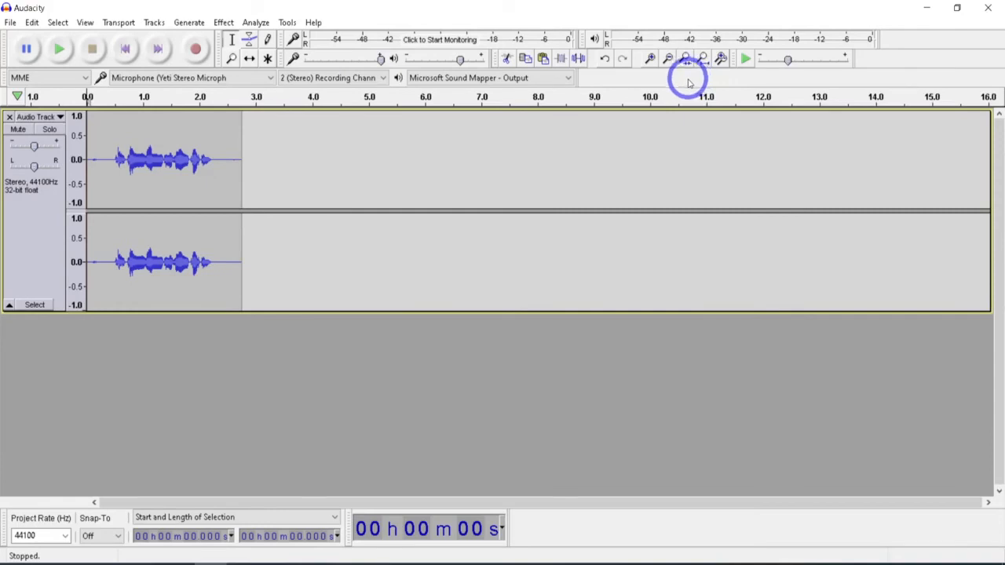
pyautogui.moveTo(474, 137)
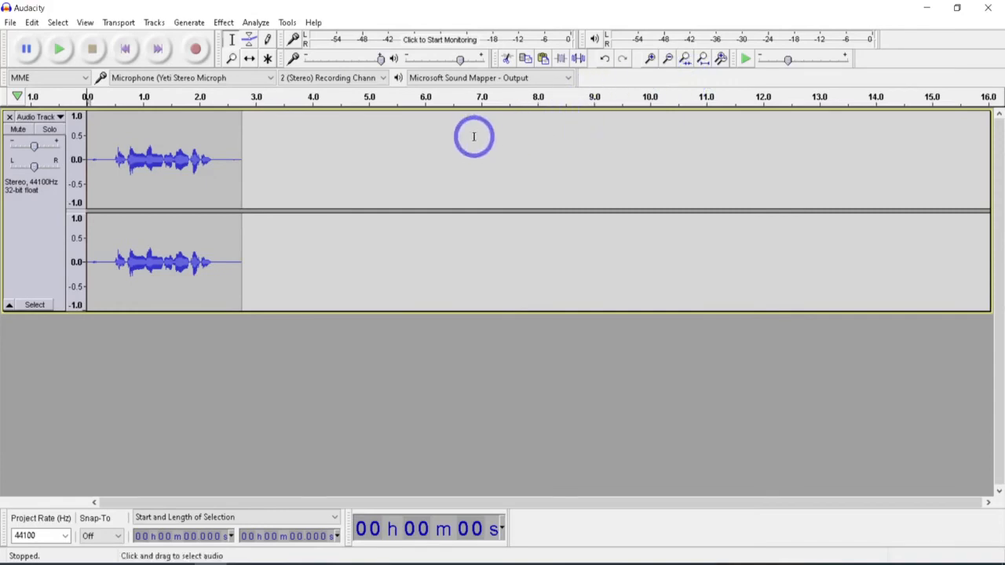